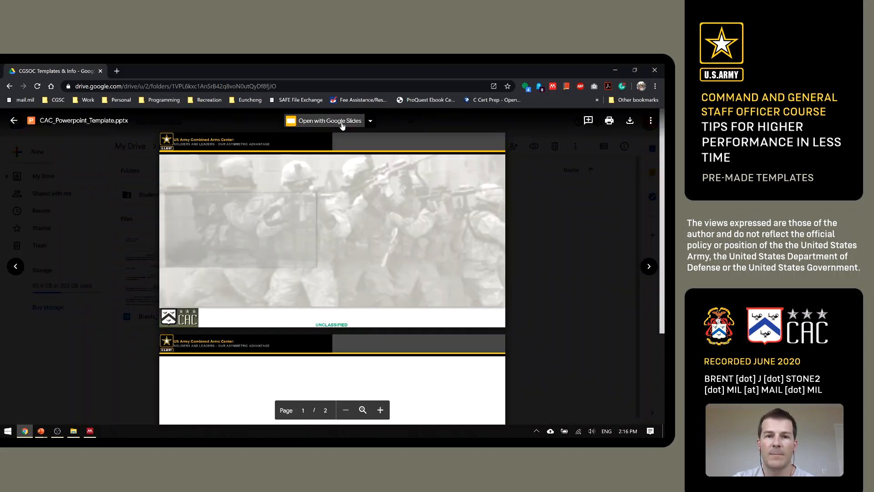
pyautogui.moveTo(325, 120)
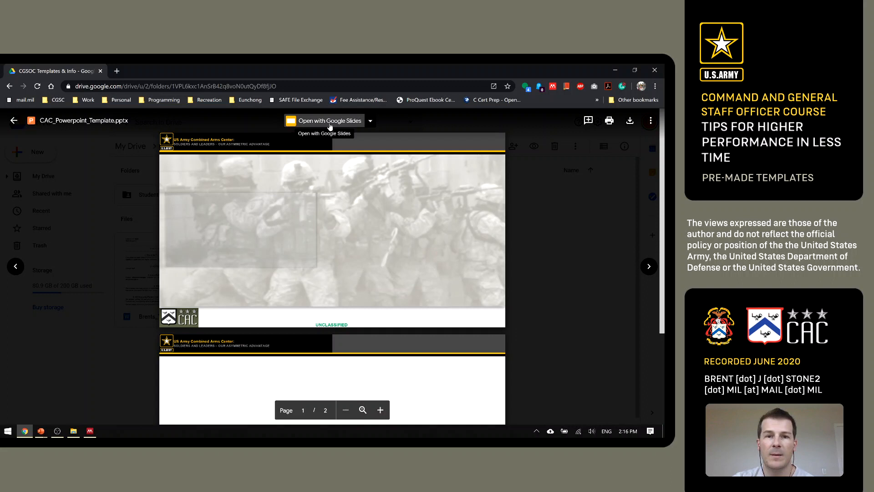
# Step: Launch CAC_Powerpoint_Template in Google Slides from the Drive preview
pyautogui.click(328, 120)
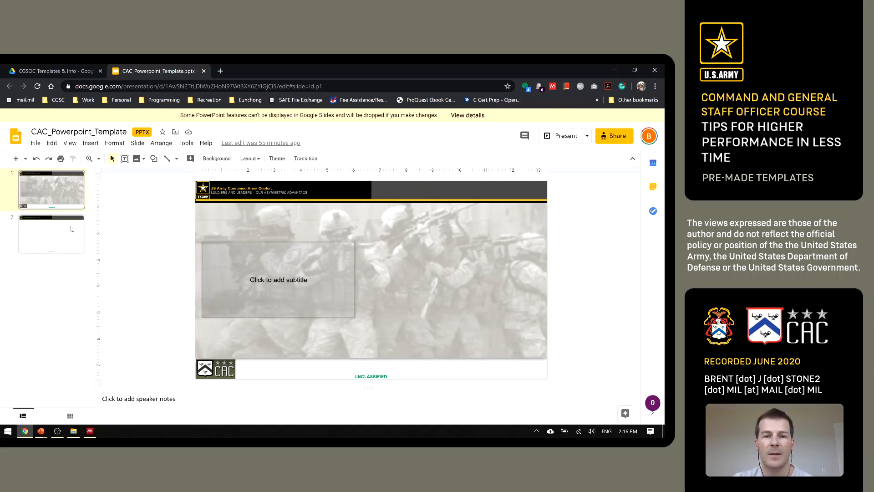
# Step: Review the title slide and content slide layouts, then close the Slides tab to return to Drive
pyautogui.click(51, 235)
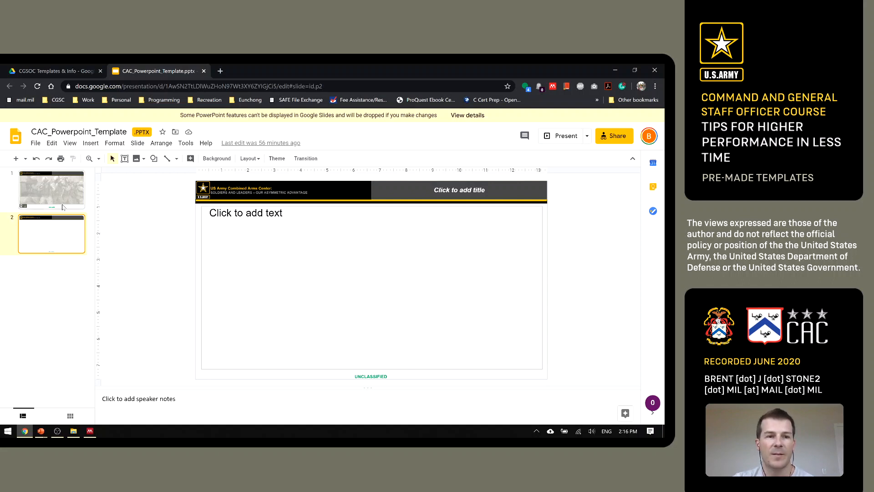
pyautogui.click(51, 190)
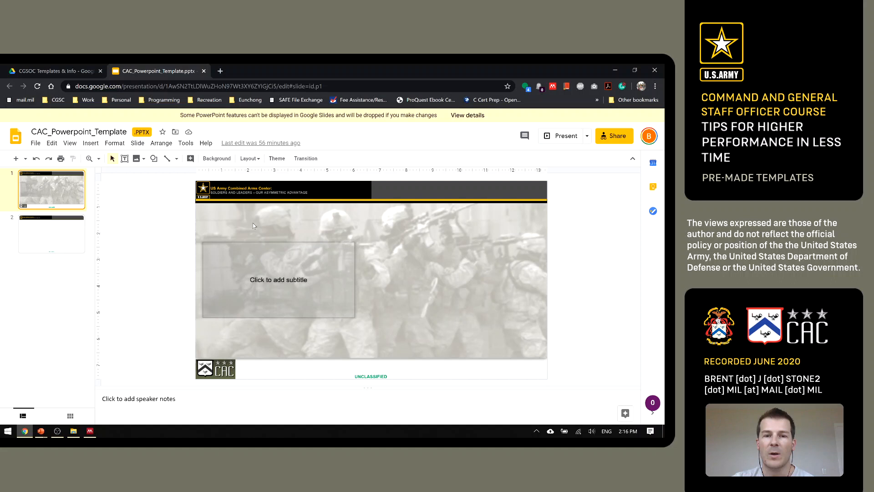
pyautogui.click(51, 234)
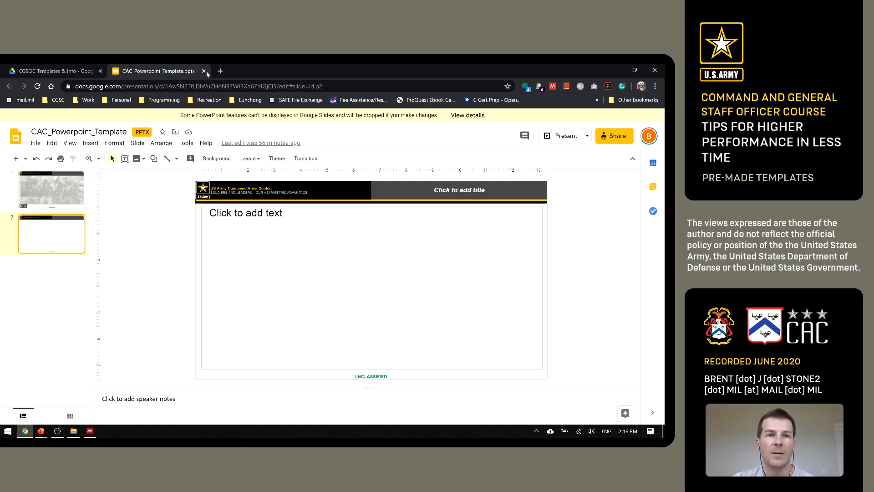
pyautogui.click(205, 71)
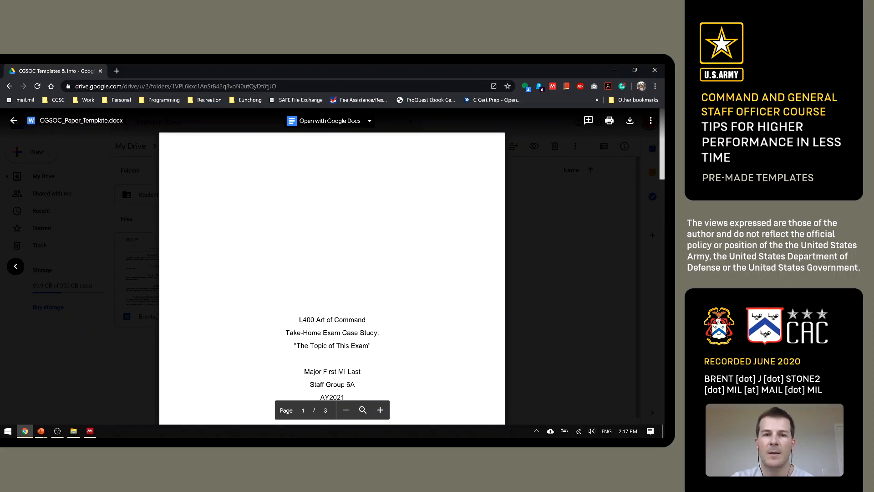
pyautogui.scroll(3)
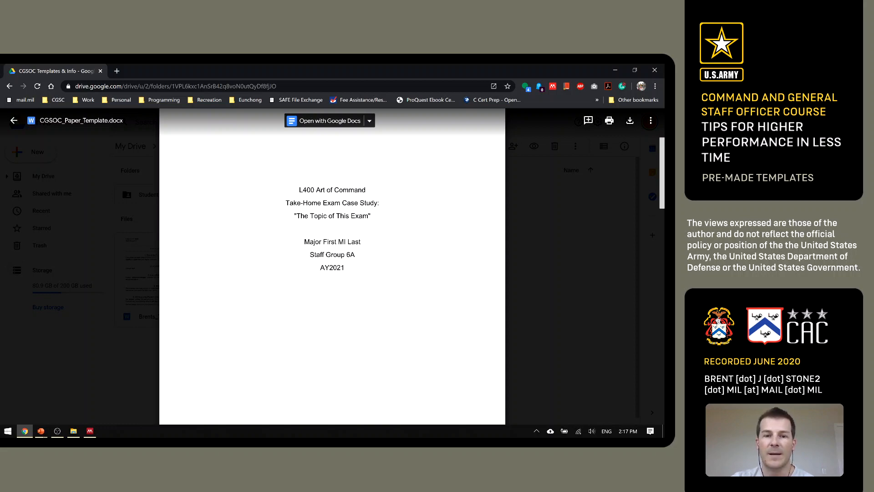
pyautogui.scroll(-3)
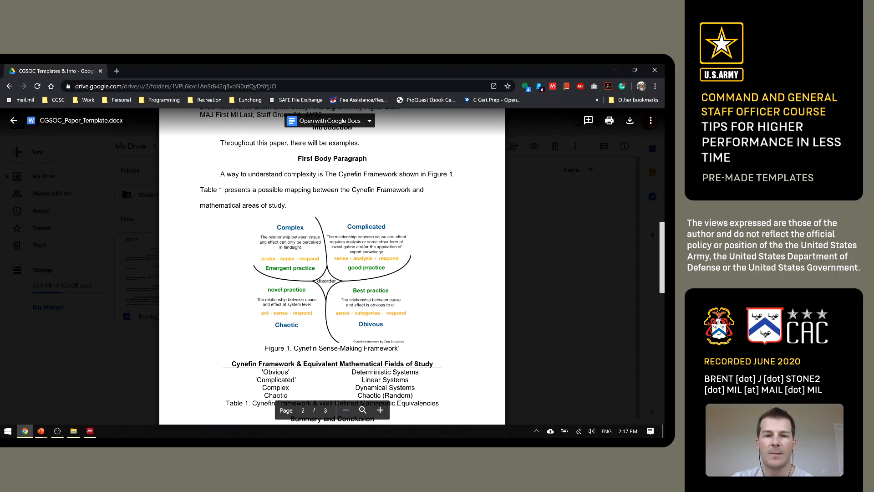
pyautogui.scroll(3)
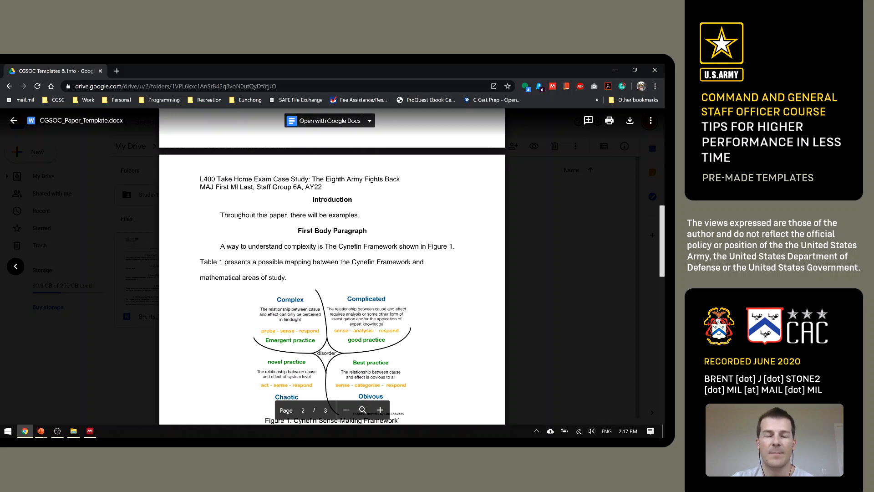
pyautogui.scroll(-3)
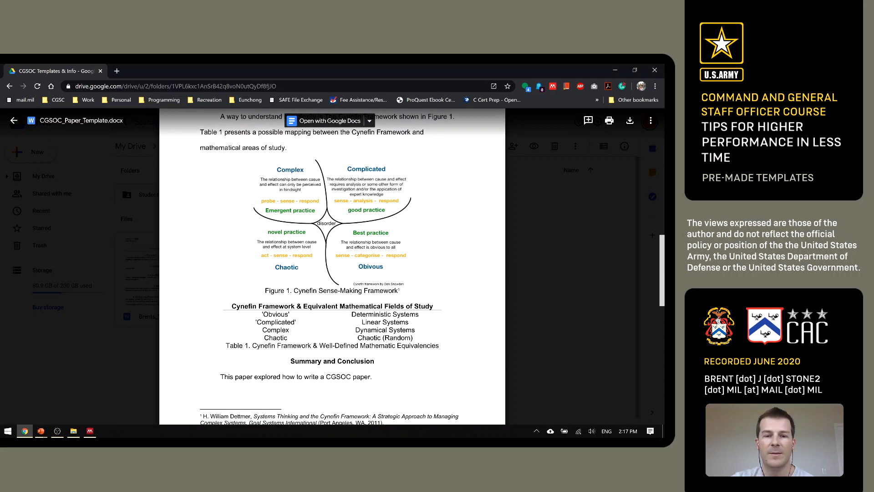
pyautogui.scroll(-3)
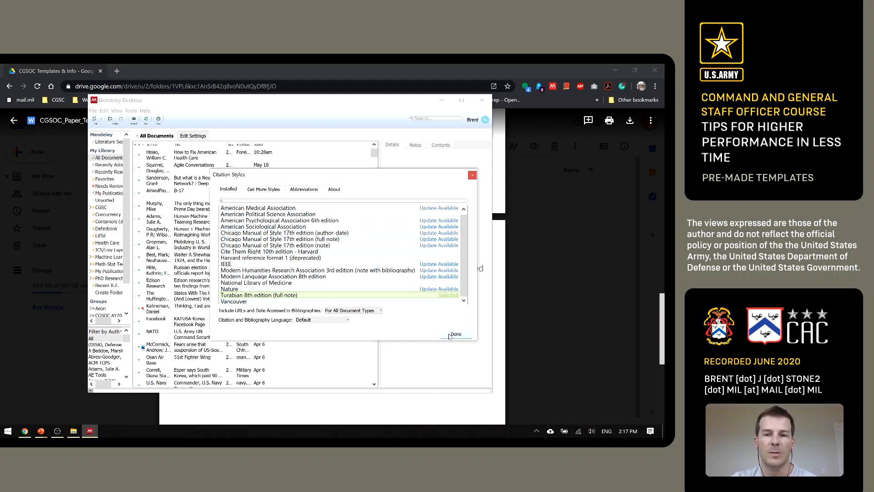
# Step: Confirm Turabian 8th edition (full note) as citation style and minimize Mendeley Desktop
pyautogui.click(455, 333)
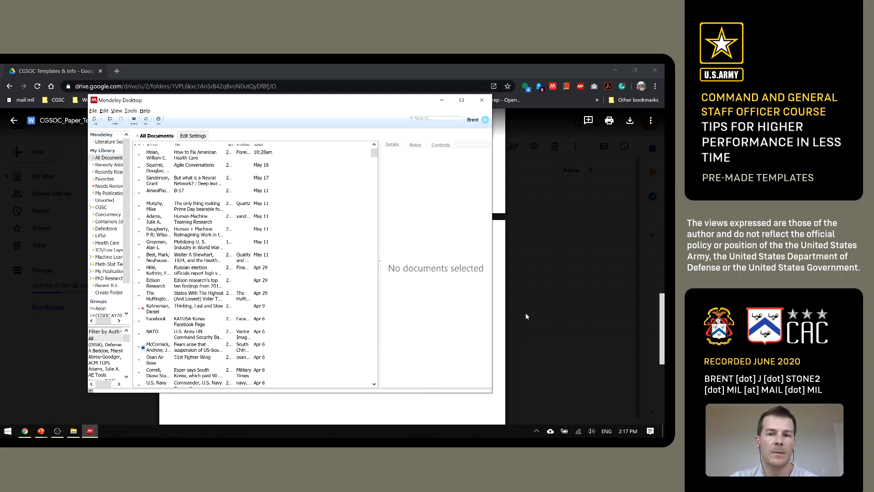
pyautogui.click(481, 100)
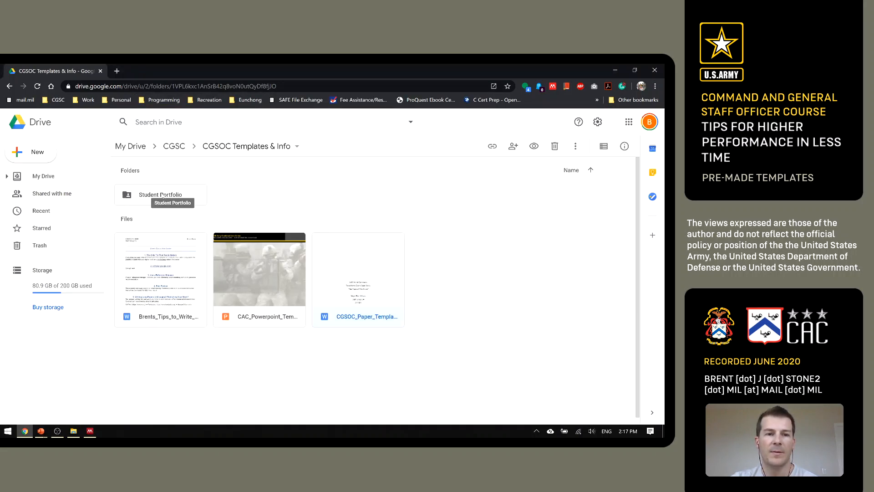
# Step: Enter the Student Portfolio folder and preview Avery89105BinderSpineInserts.doc, then return to the listing
pyautogui.doubleClick(160, 195)
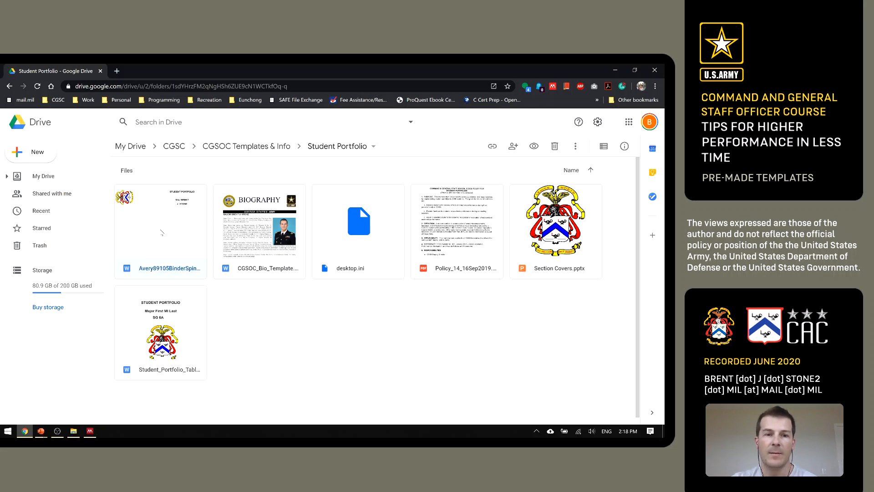
pyautogui.doubleClick(161, 232)
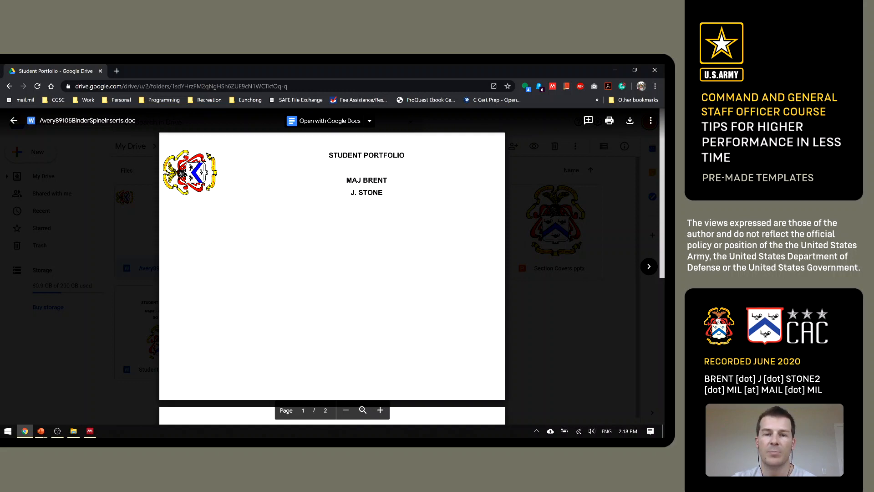
pyautogui.click(14, 120)
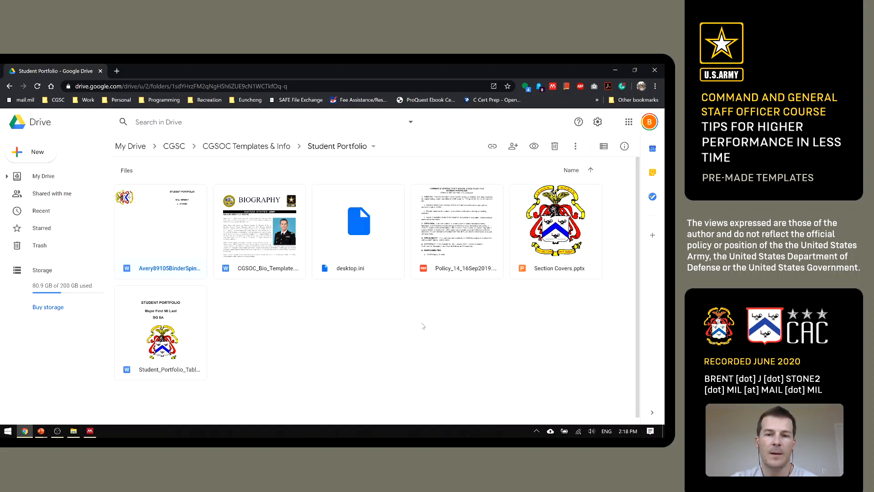